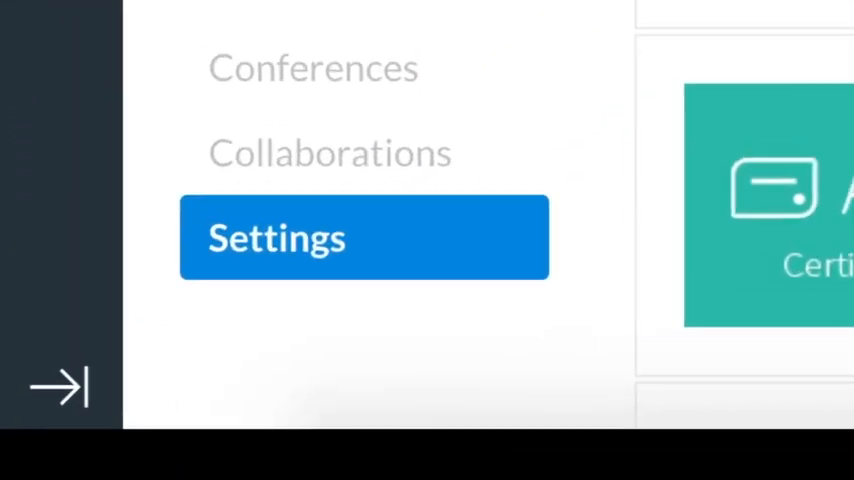
# - Search the course apps for 'Edpuzzle' and begin adding the Edpuzzle app
pyautogui.scroll(-3)
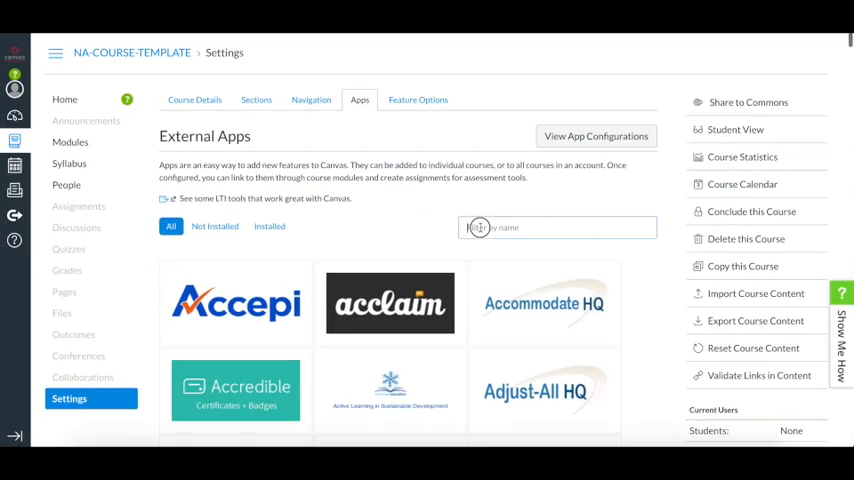
pyautogui.write('Edpuzzle')
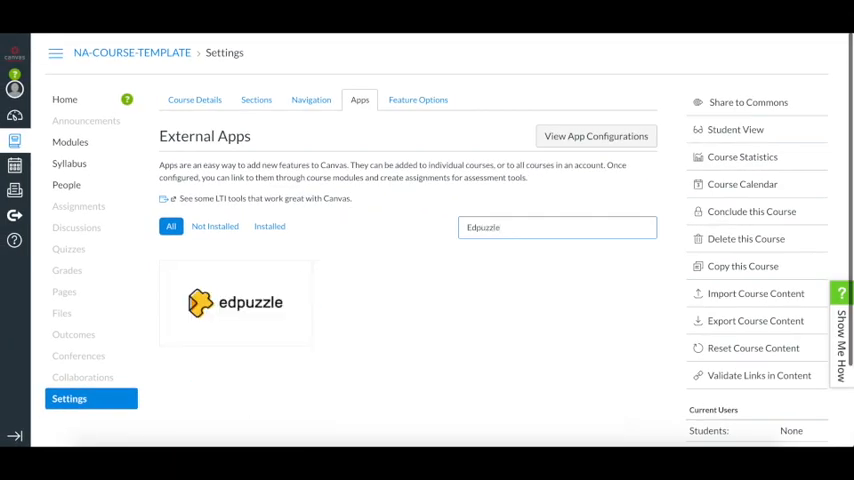
pyautogui.click(234, 304)
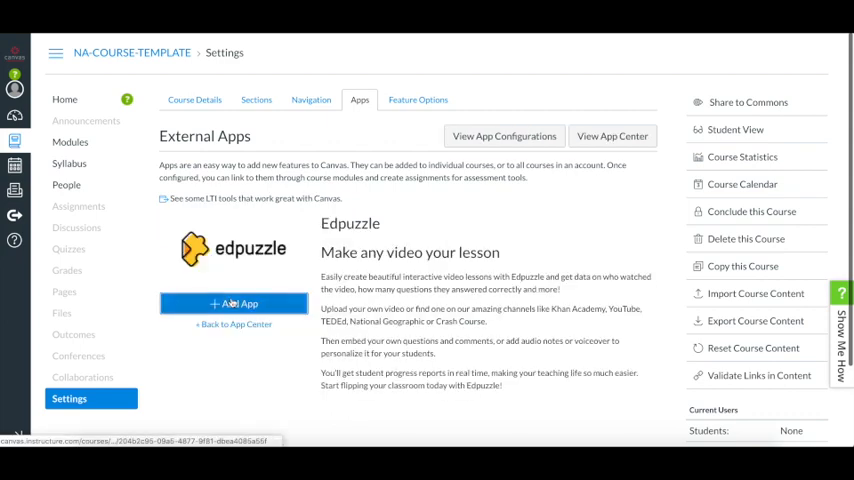
pyautogui.click(234, 304)
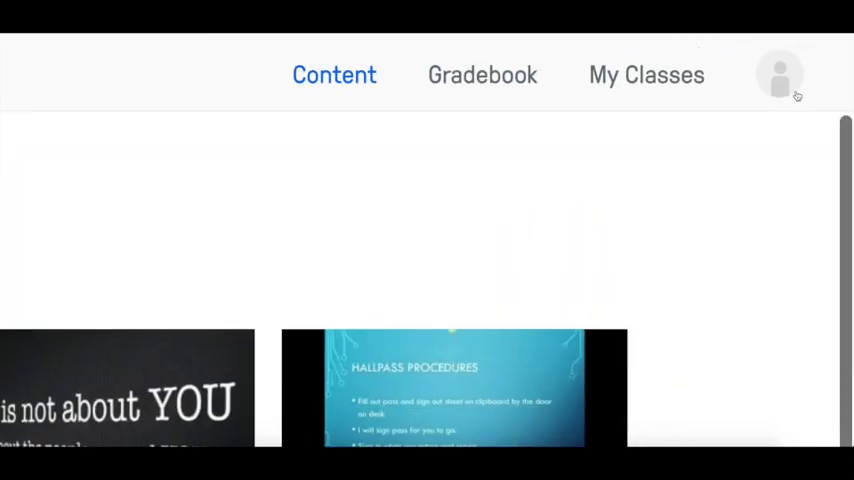
# - Go to the teacher profile from the account menu and show its School section
pyautogui.click(780, 72)
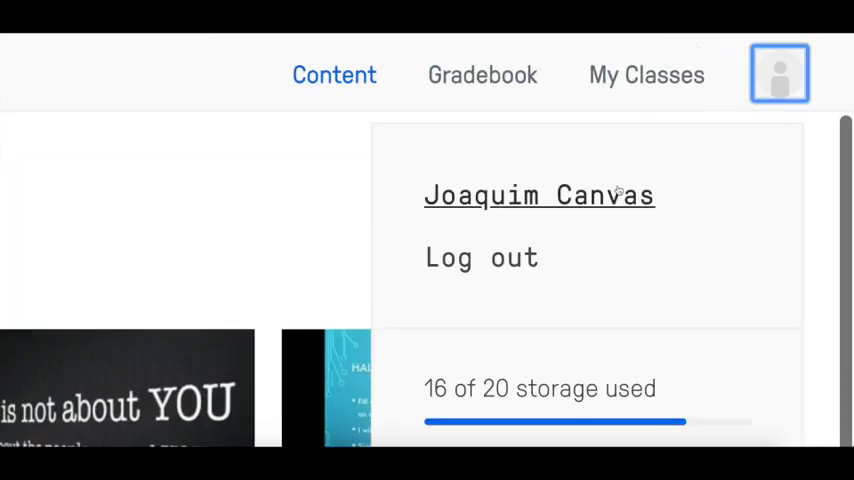
pyautogui.click(540, 194)
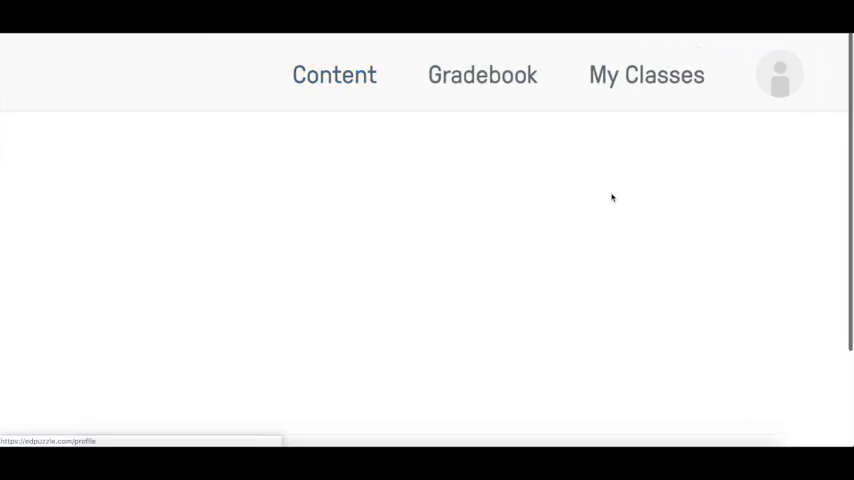
pyautogui.click(780, 74)
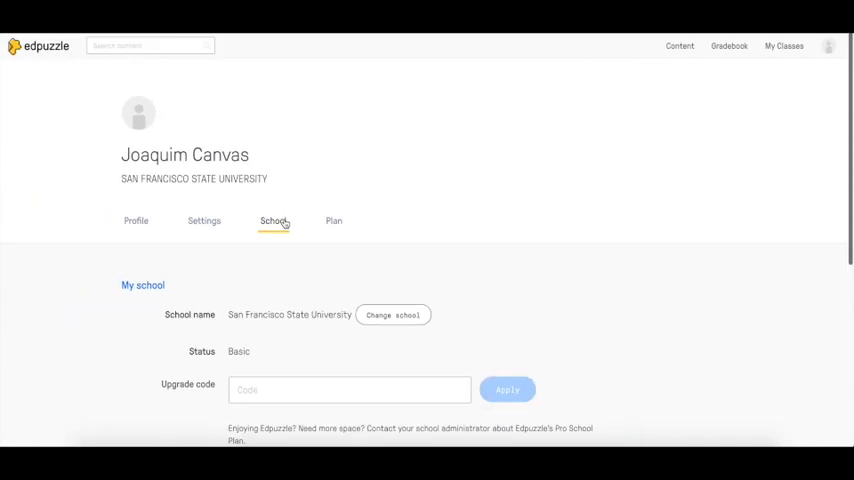
# - Choose Canvas as the LMS integration in the Edpuzzle school settings
pyautogui.scroll(-3)
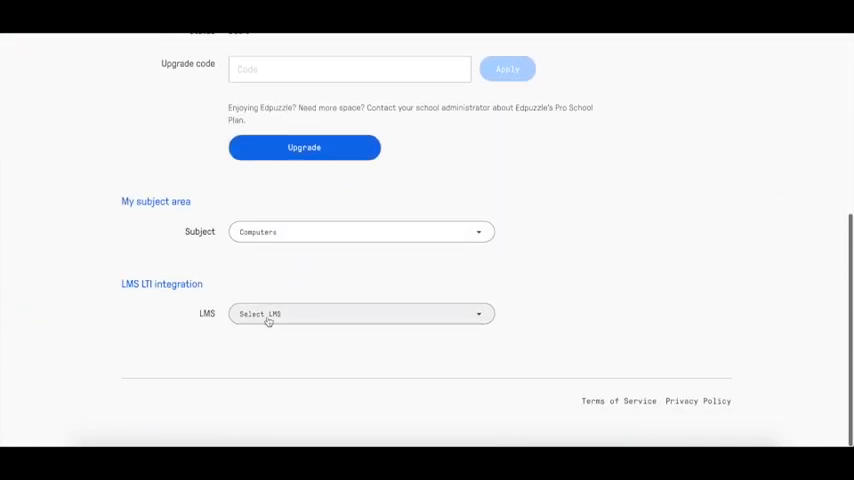
pyautogui.click(360, 312)
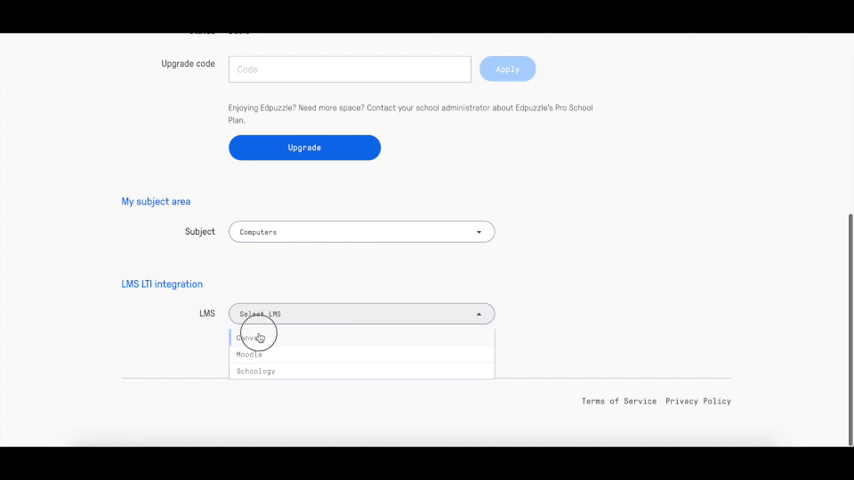
pyautogui.click(250, 338)
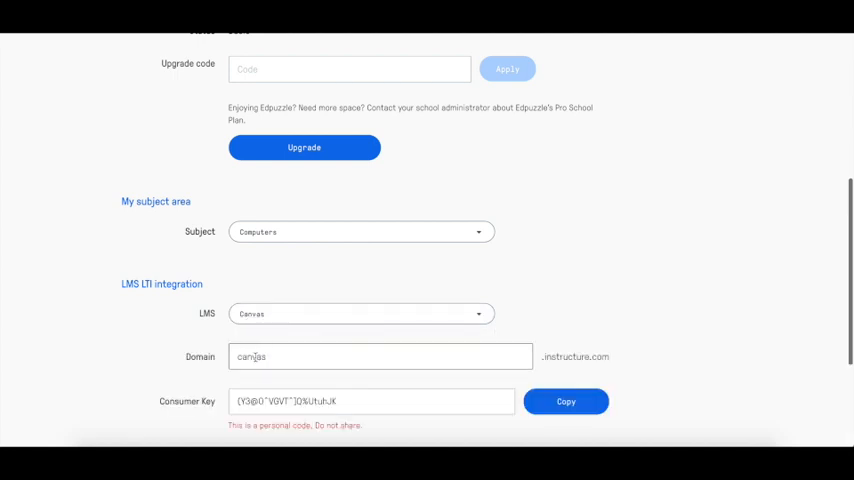
# - Copy the Edpuzzle consumer key and shared secret for Canvas
pyautogui.scroll(-3)
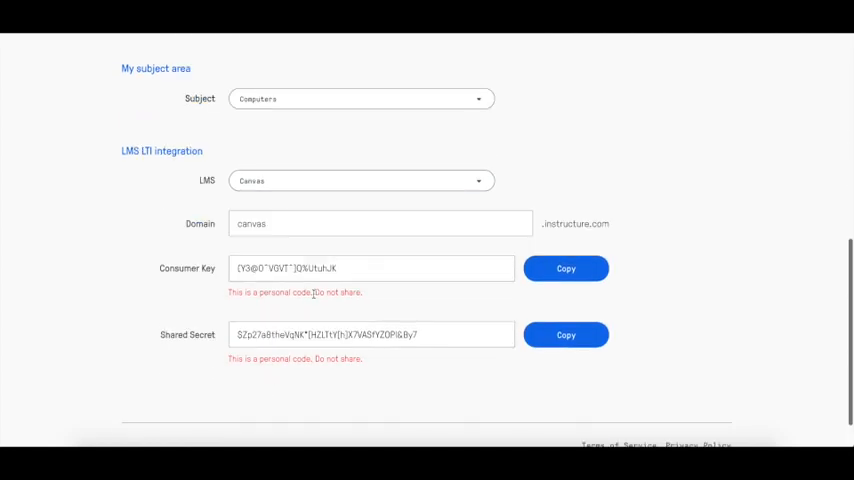
pyautogui.click(564, 268)
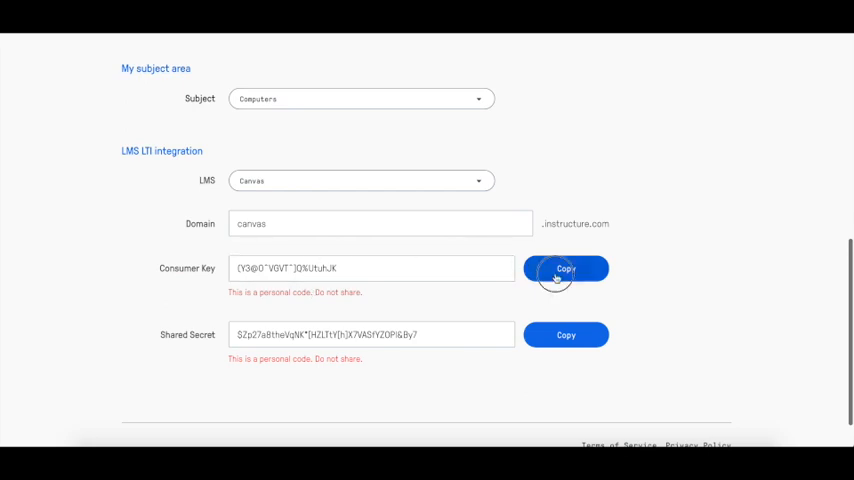
pyautogui.click(566, 268)
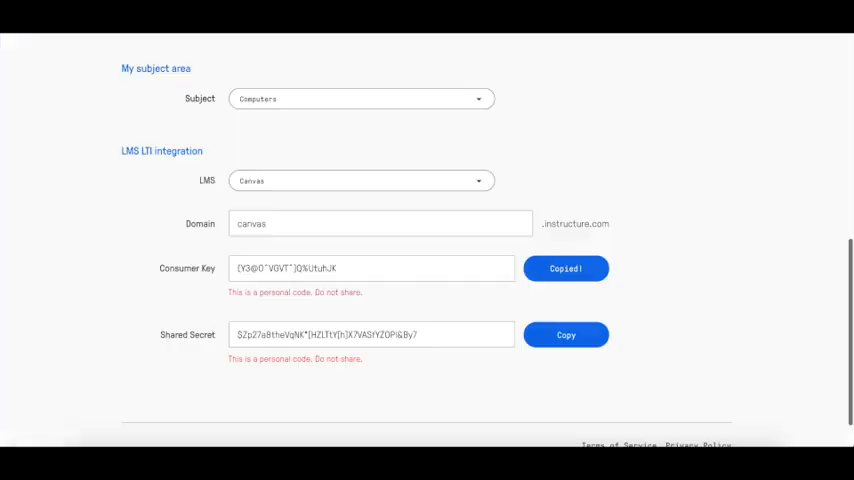
pyautogui.click(566, 336)
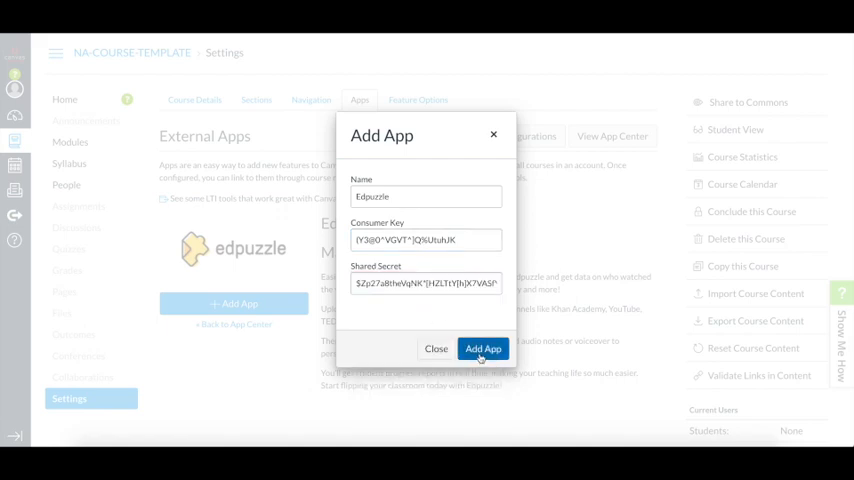
# - Finish installing the Edpuzzle app and go to the course Assignments page
pyautogui.click(482, 348)
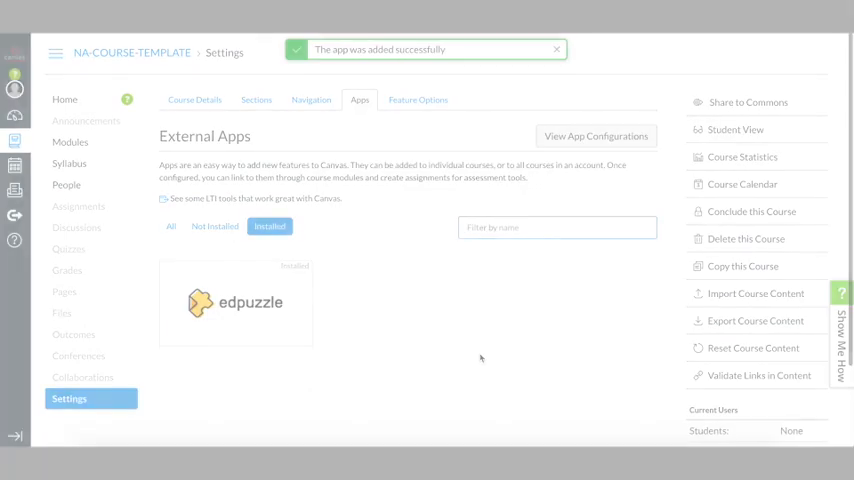
pyautogui.click(80, 206)
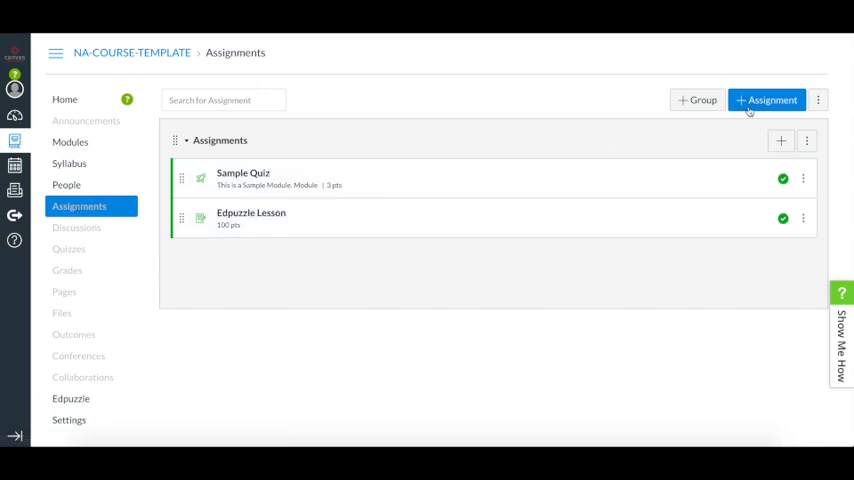
# - Create an assignment titled 'Homework Video' with External Tool submission, searching 'edpuzzle'
pyautogui.click(766, 100)
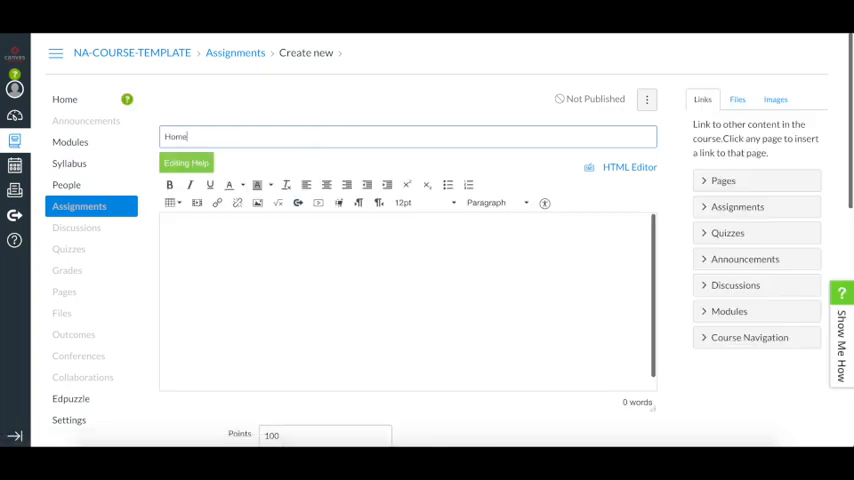
pyautogui.write('Homework Video')
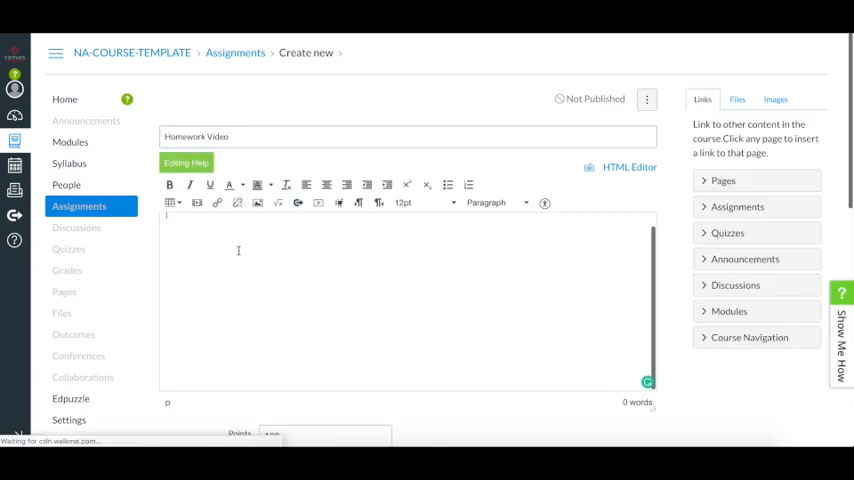
pyautogui.scroll(-3)
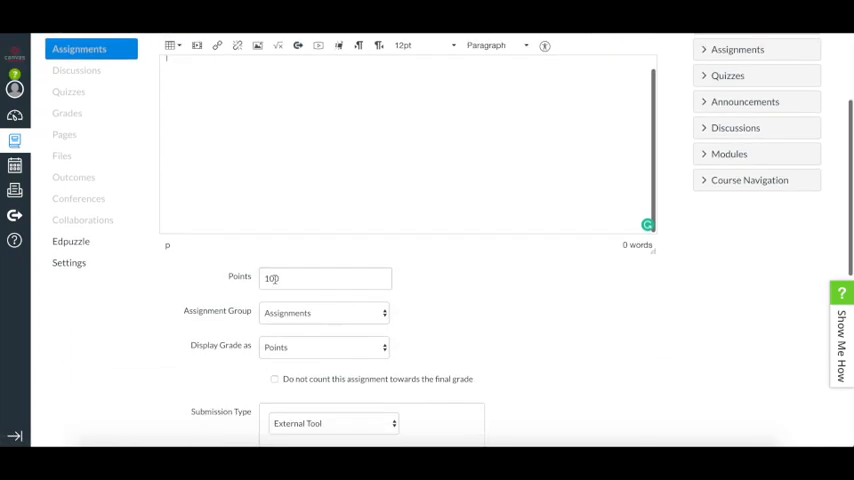
pyautogui.scroll(-3)
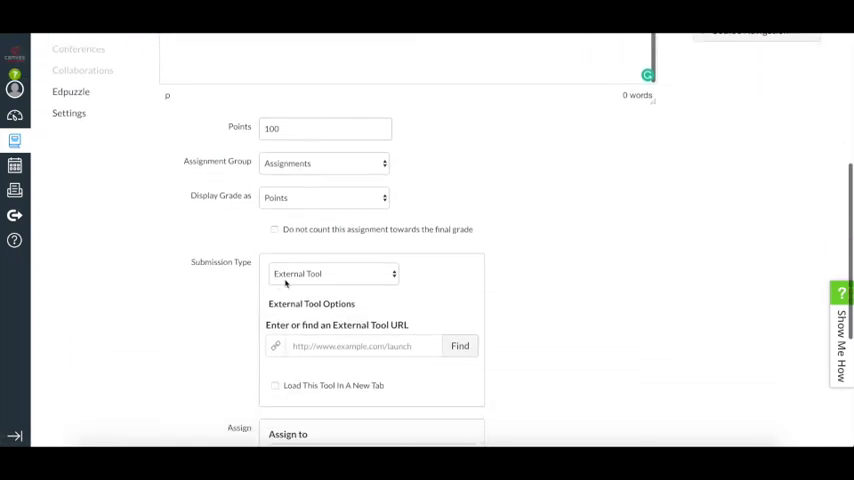
pyautogui.click(332, 272)
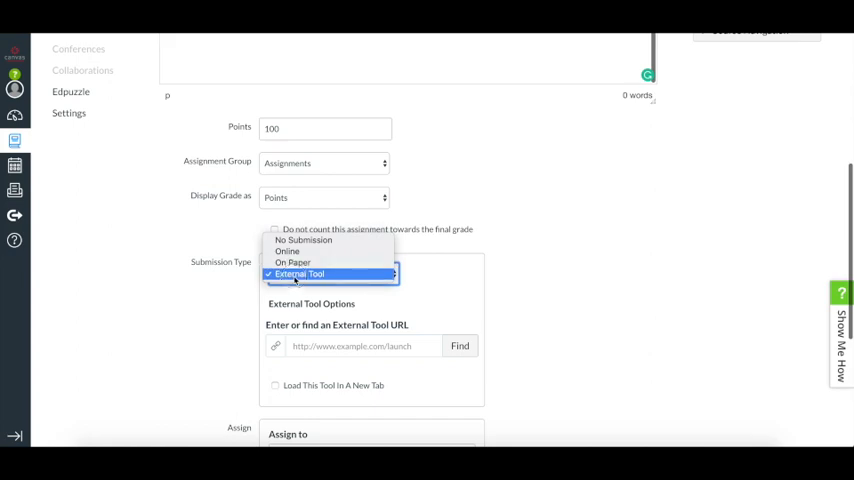
pyautogui.write('edpuzzle')
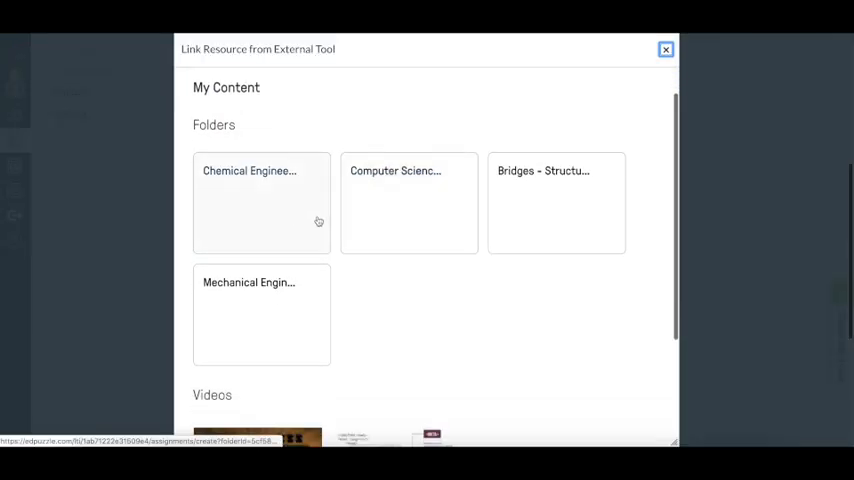
# - Assign the Lewis Structures video from Chemical Engineering and confirm Edpuzzle as the tool
pyautogui.click(260, 204)
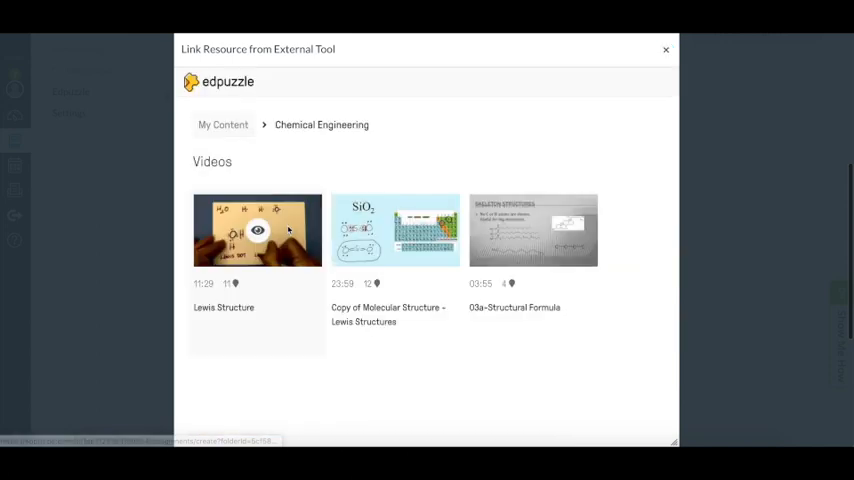
pyautogui.moveTo(396, 230)
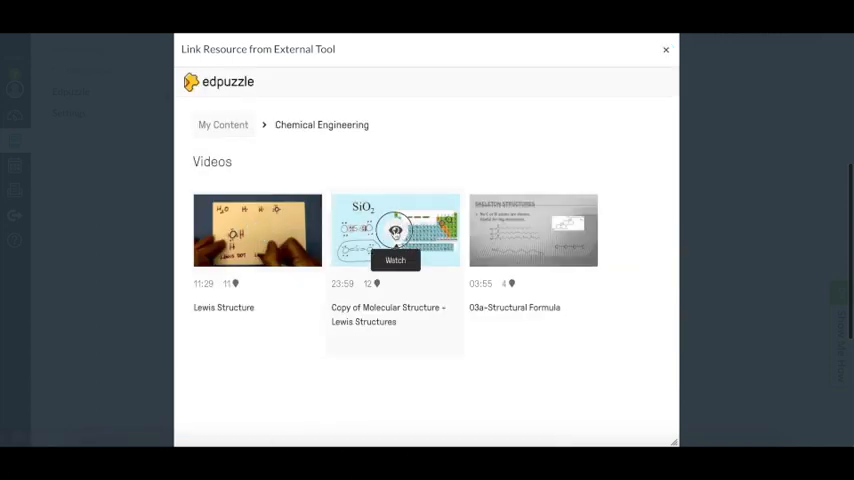
pyautogui.click(394, 230)
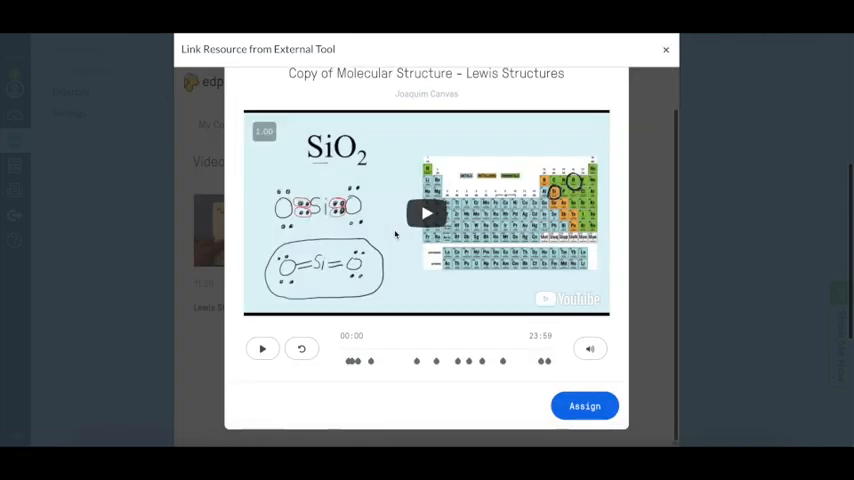
pyautogui.click(584, 406)
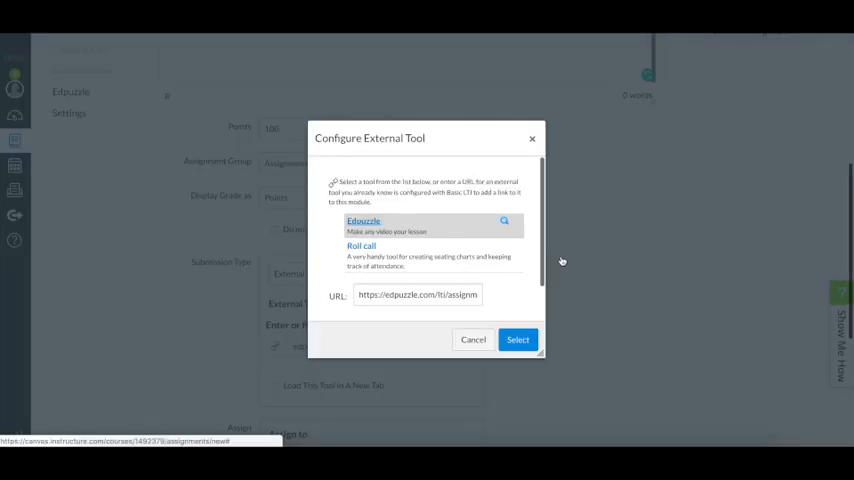
pyautogui.click(516, 340)
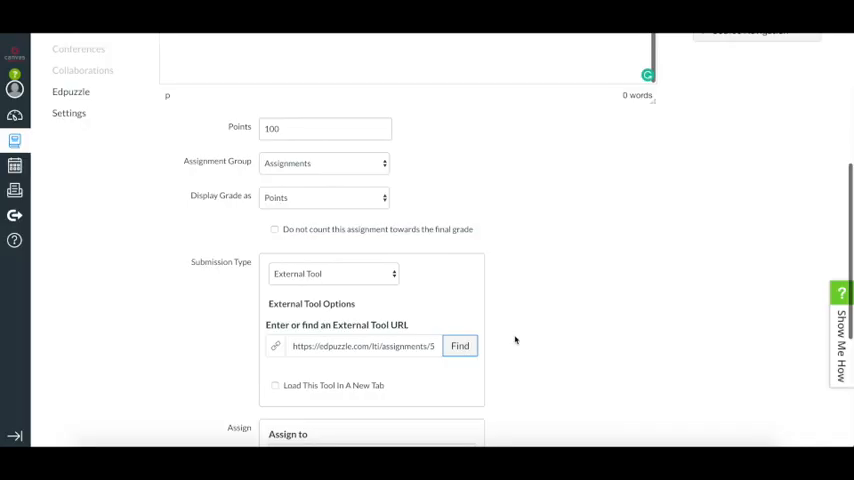
# - Save and publish the Homework Video assignment
pyautogui.scroll(-3)
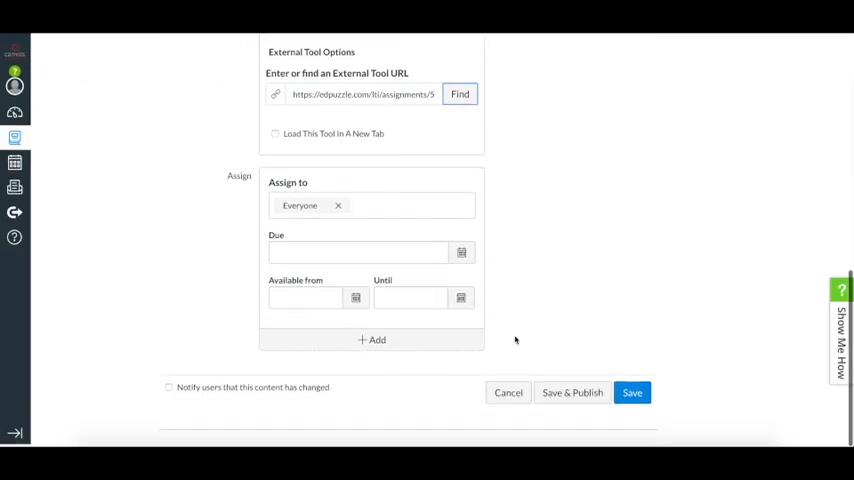
pyautogui.click(632, 392)
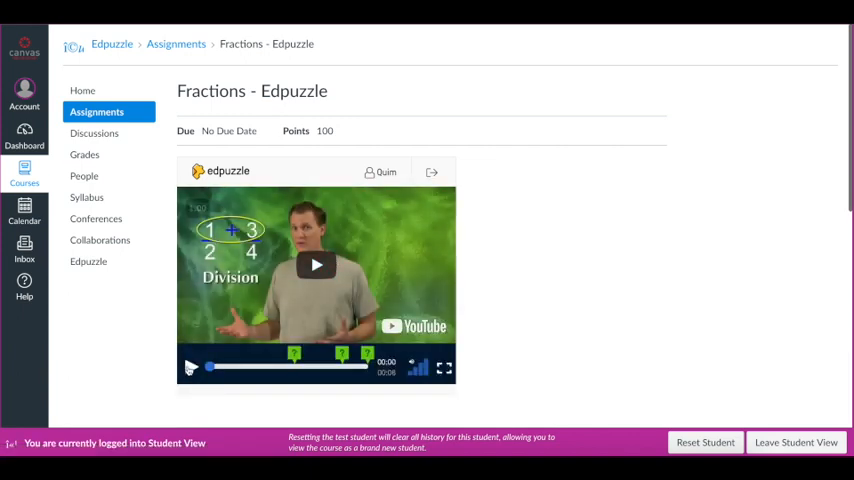
# - Play the embedded Fractions Edpuzzle video in Student View
pyautogui.click(316, 264)
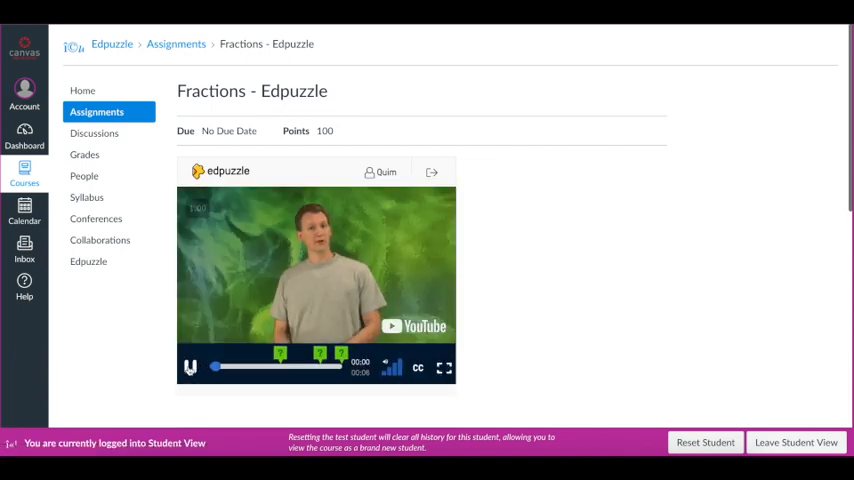